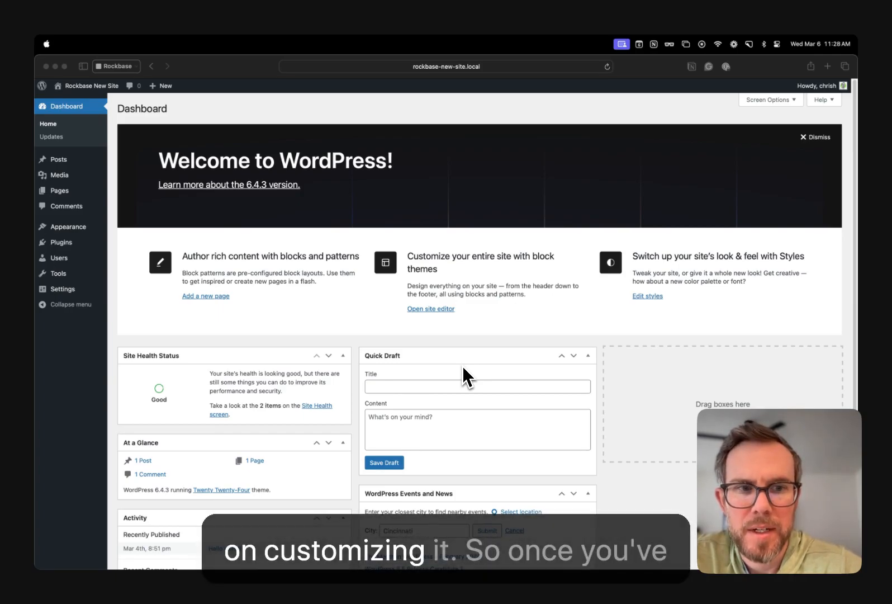
mouse_move(387, 347)
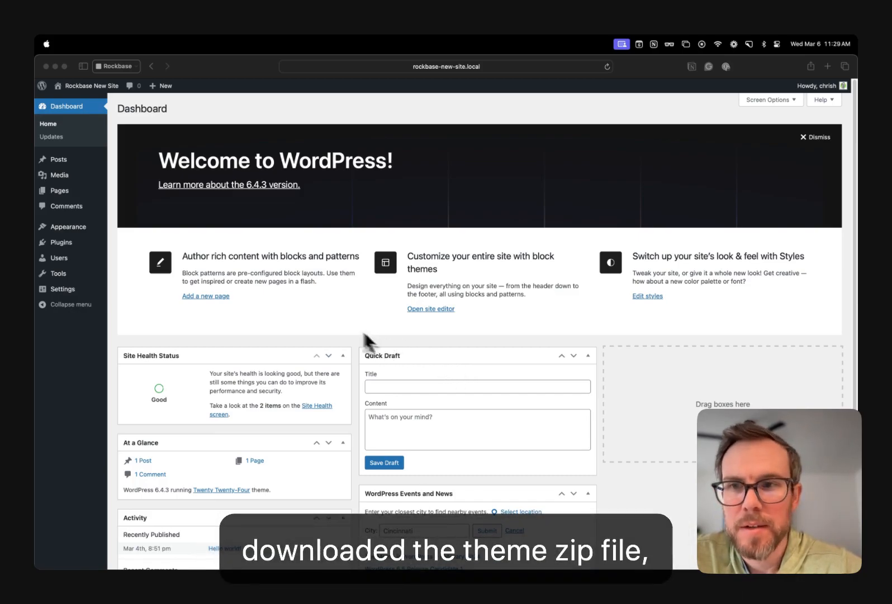
mouse_move(279, 309)
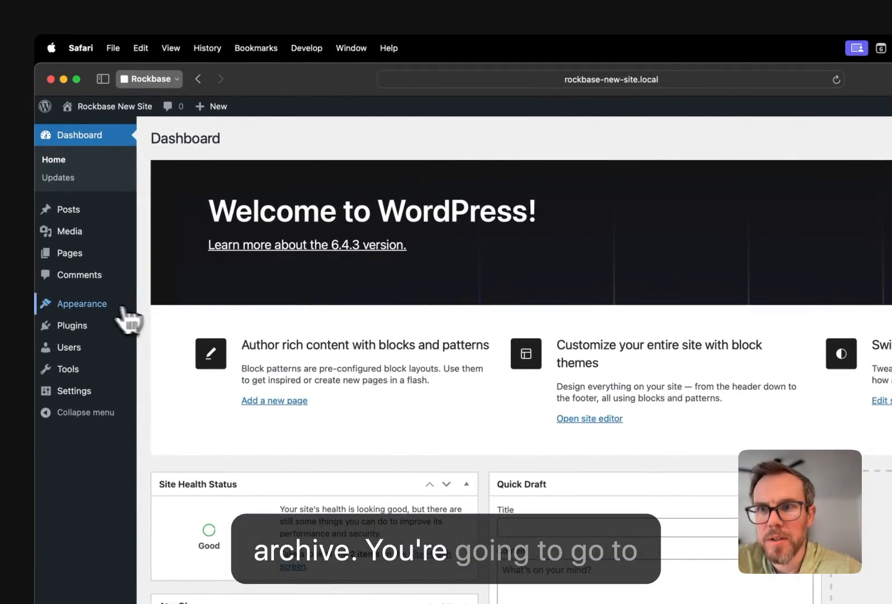
Go to Themes > Add New Theme > Upload Theme and browse for a theme zip
click(82, 303)
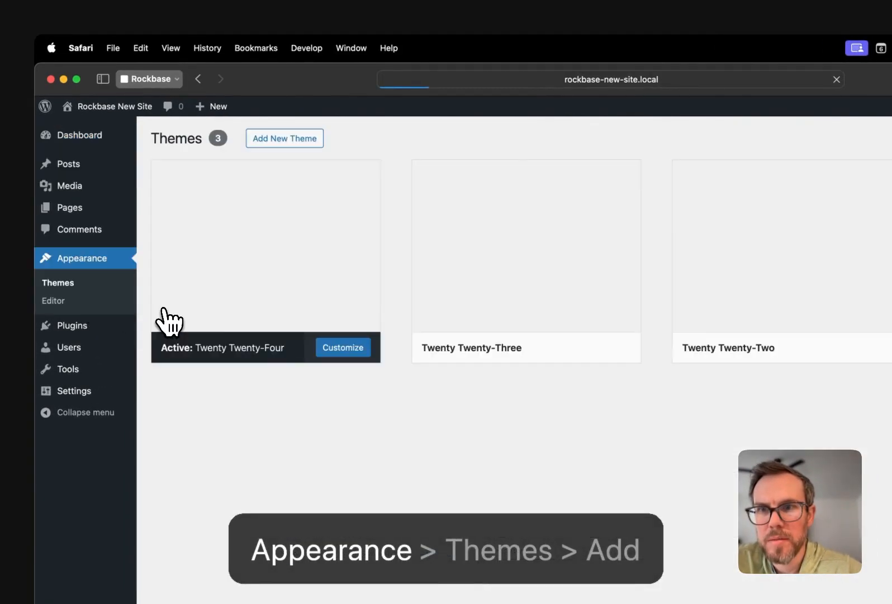
click(284, 139)
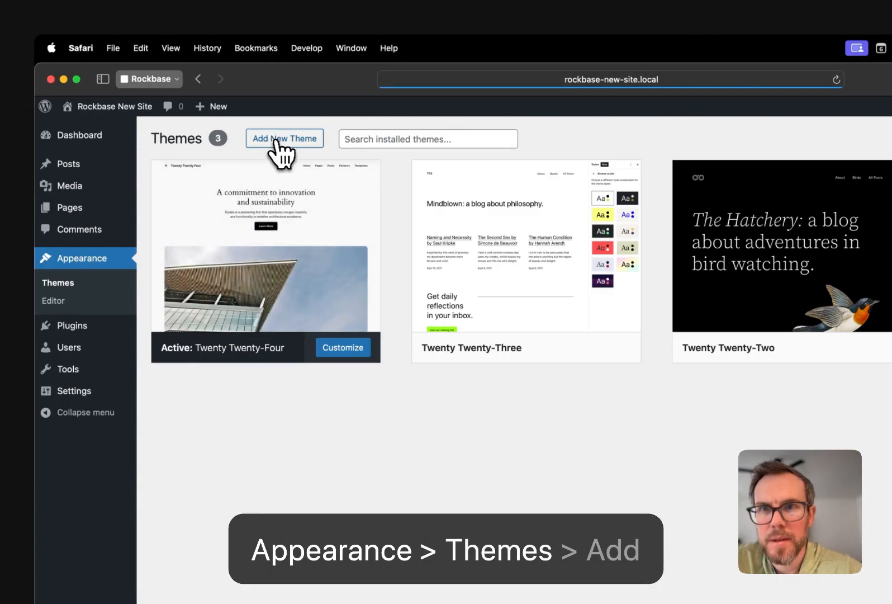
click(284, 138)
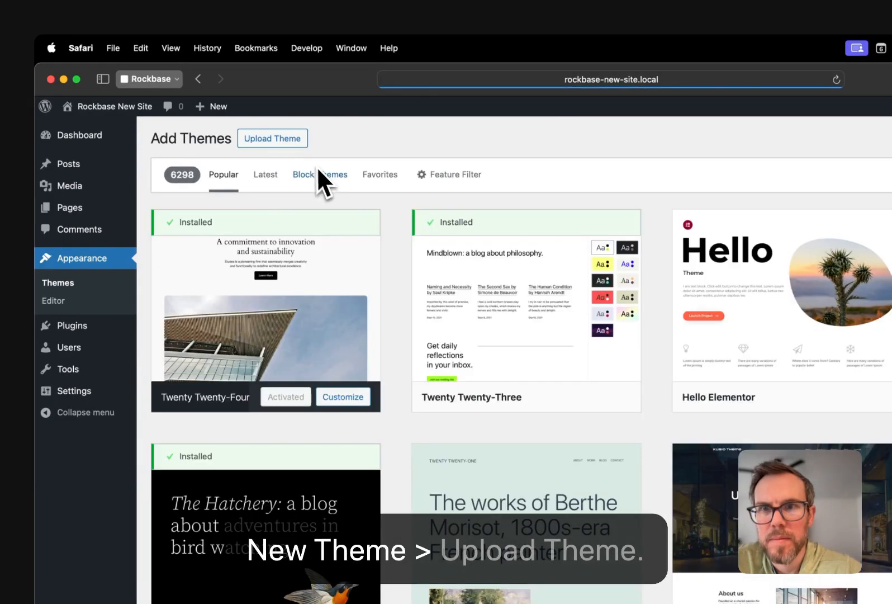
click(272, 139)
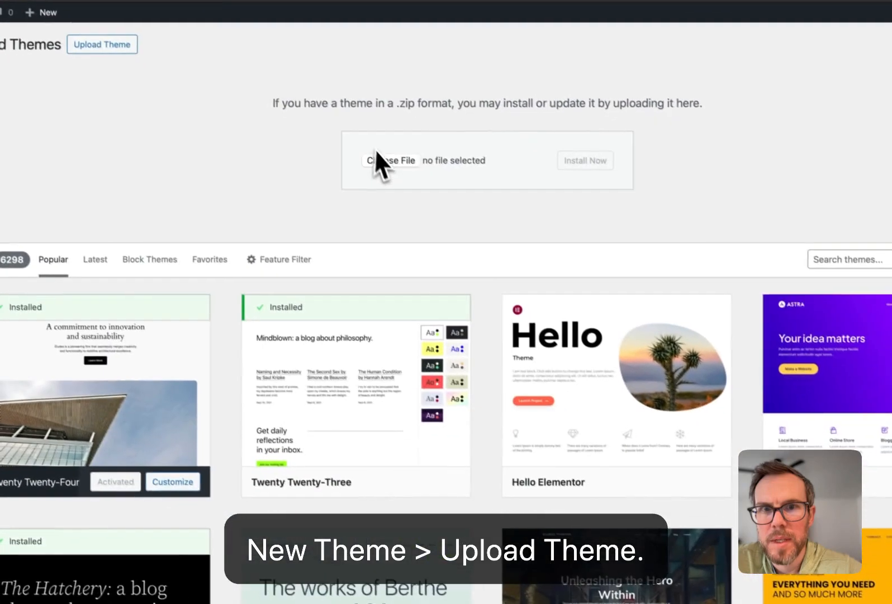
click(391, 160)
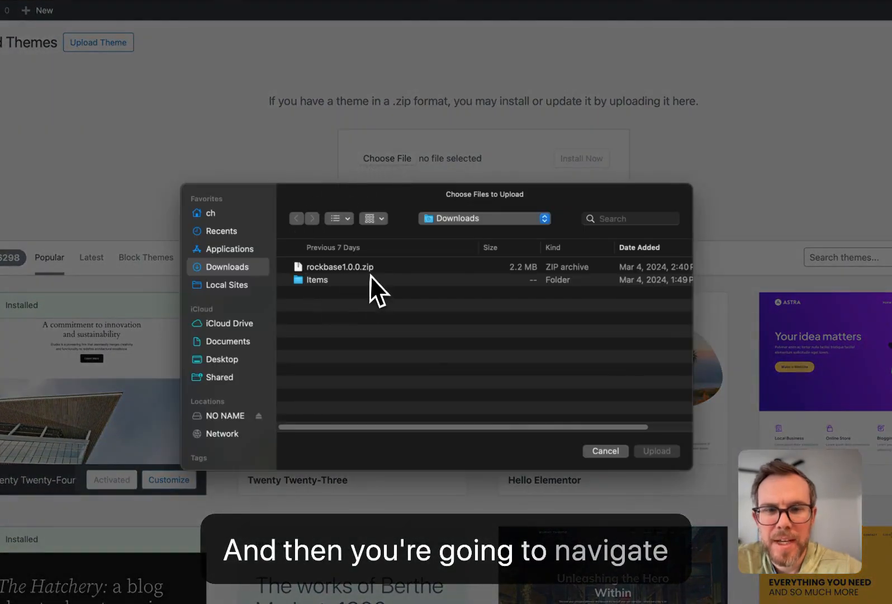
mouse_move(370, 284)
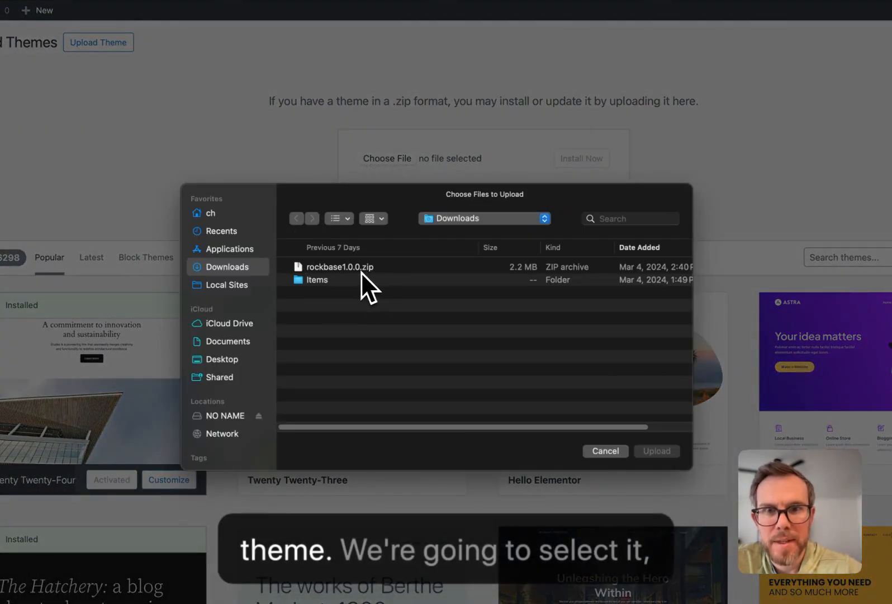
Choose rockbase1.0.0.zip and install it so WordPress reports success
click(340, 268)
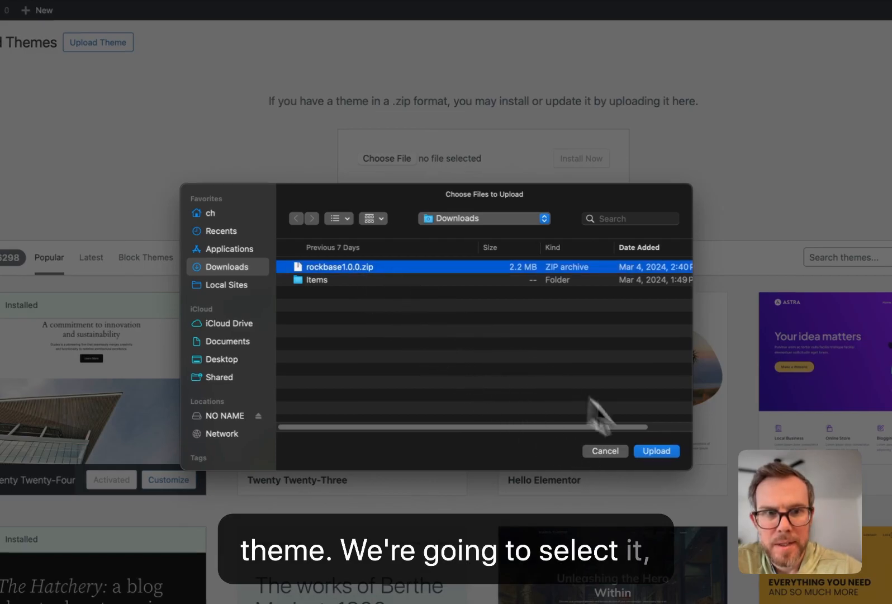
click(656, 450)
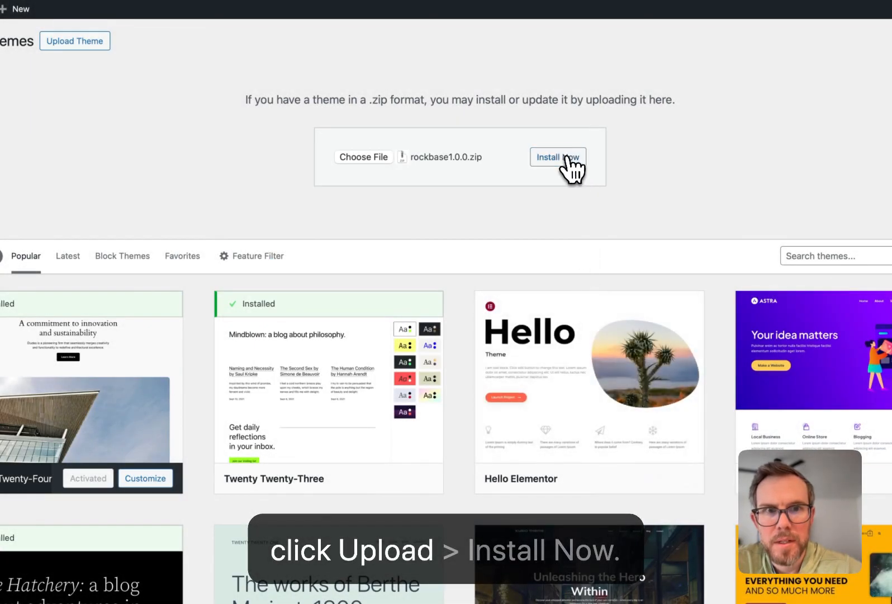
click(556, 156)
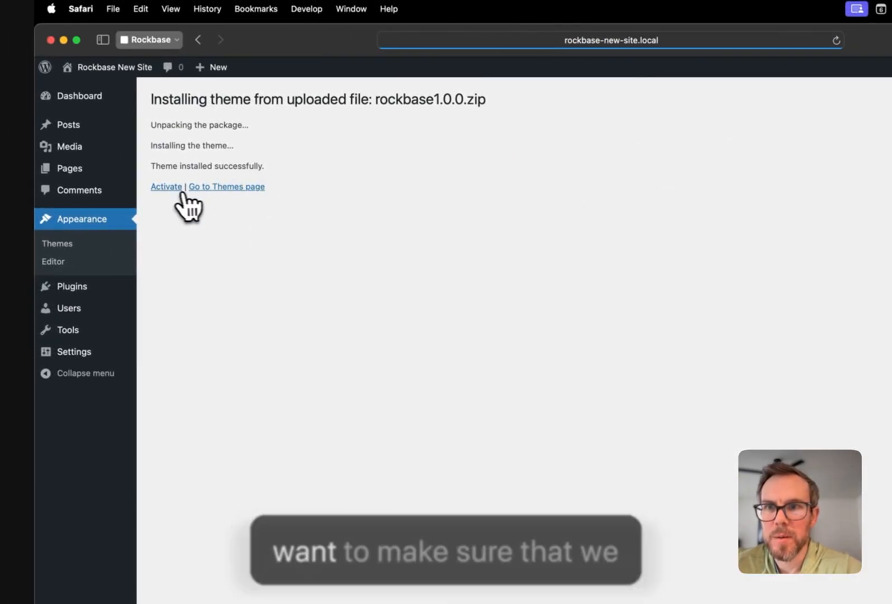
Activate Rockbase and view its Theme Settings page with the empty License Key field
click(166, 185)
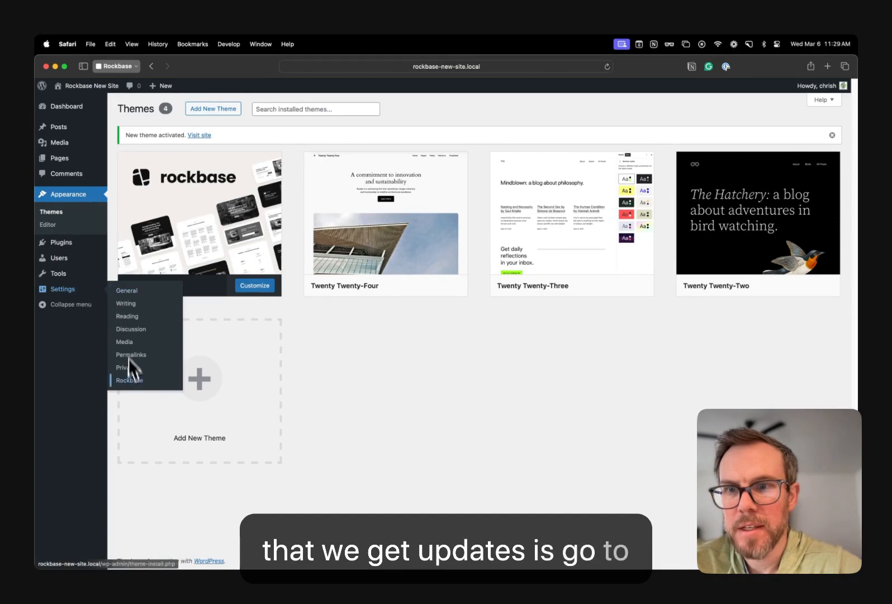
click(130, 380)
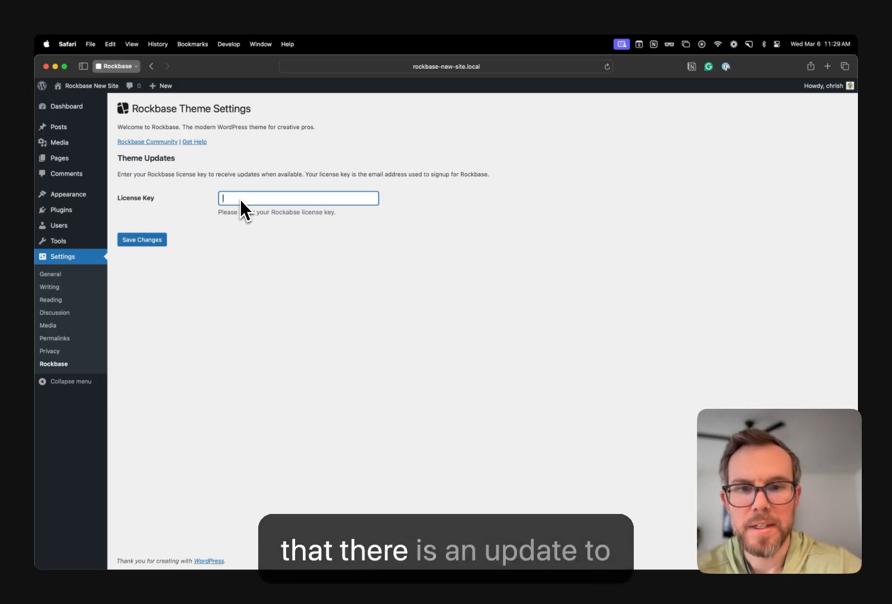
mouse_move(233, 204)
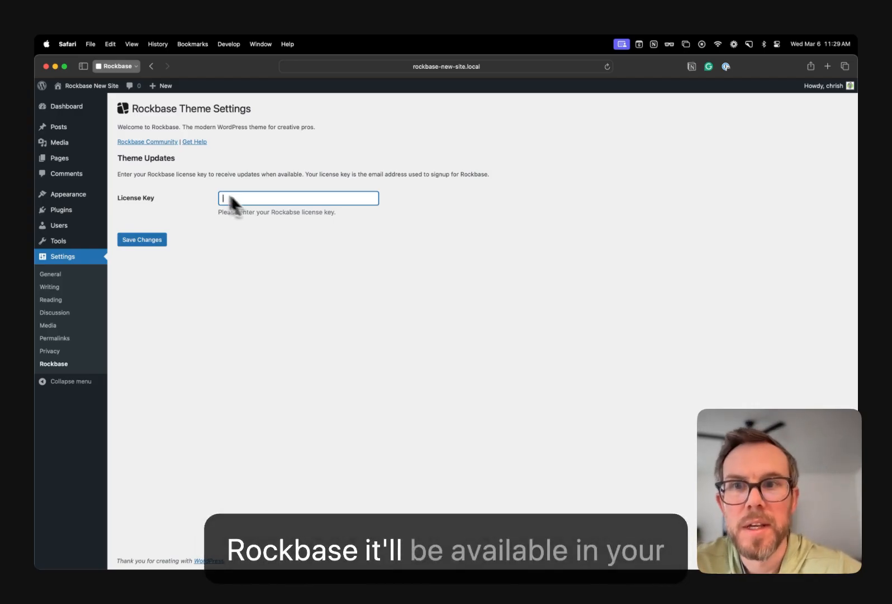
mouse_move(188, 171)
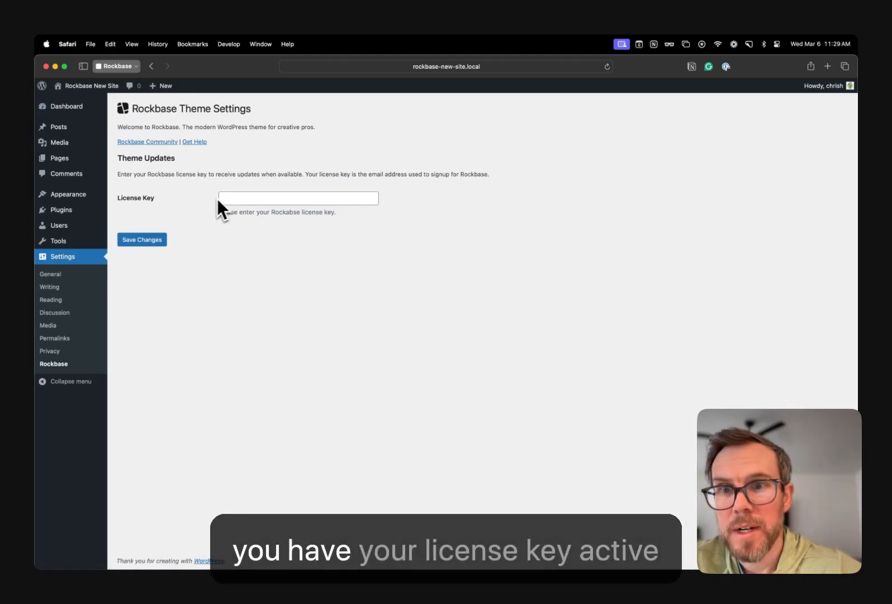
mouse_move(228, 204)
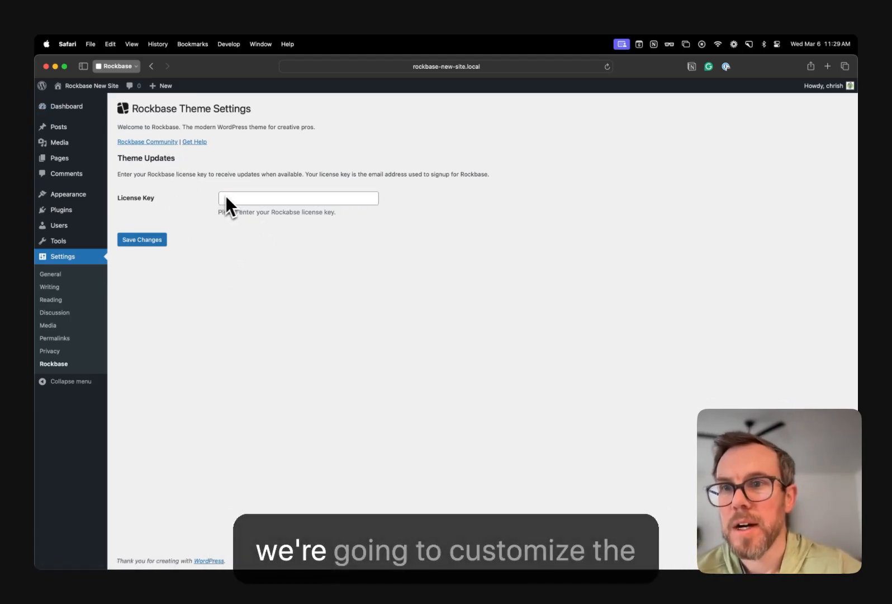
mouse_move(217, 206)
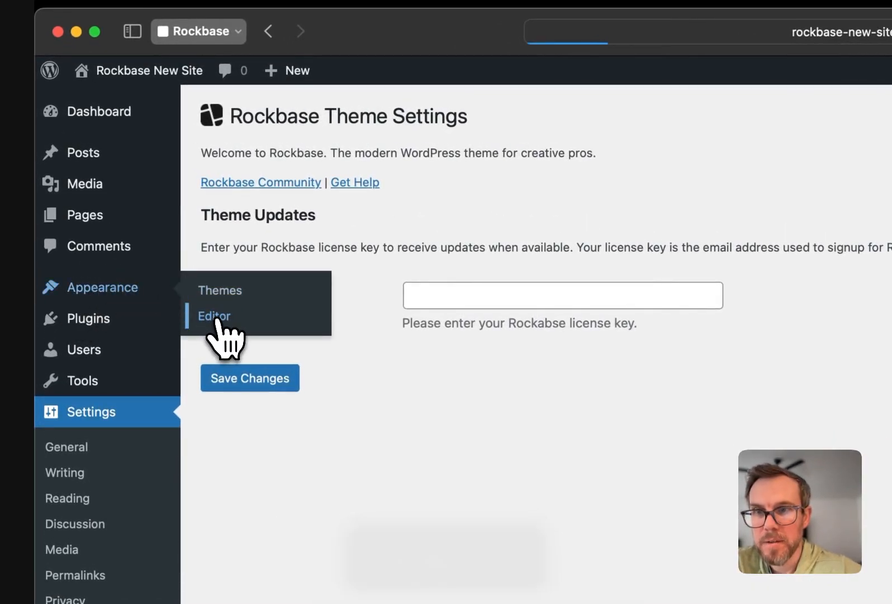
Enter the site editor's Styles panel and browse the Rockbase style variations, previewing Default
click(214, 316)
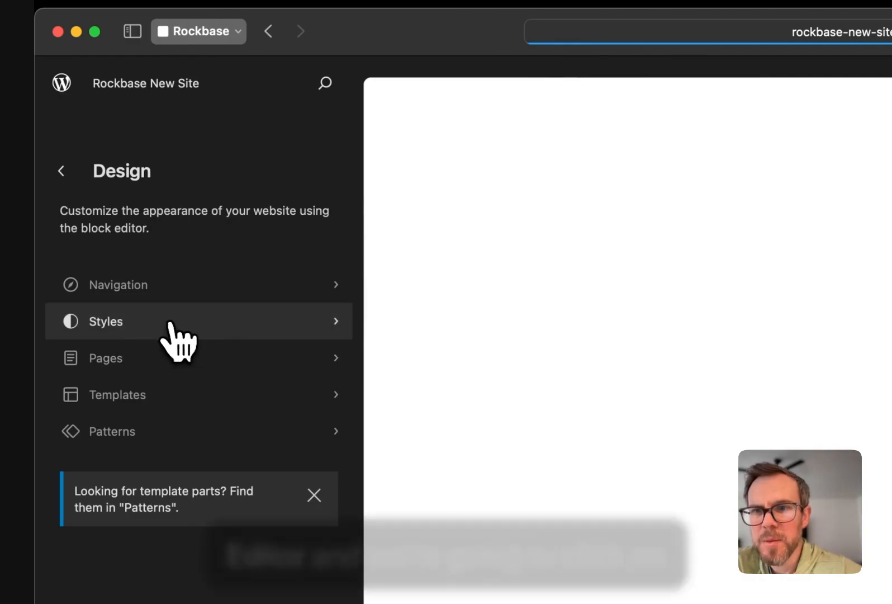
click(105, 321)
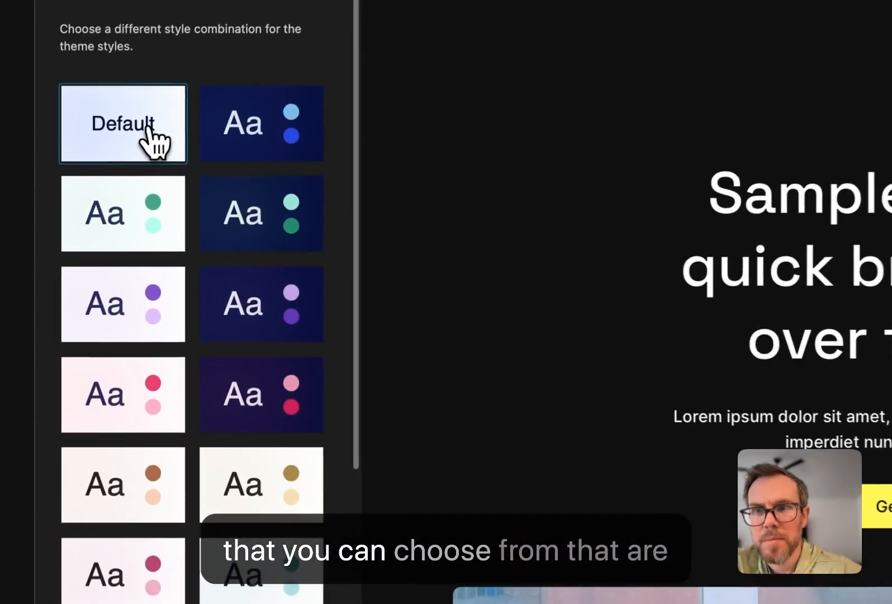
click(122, 303)
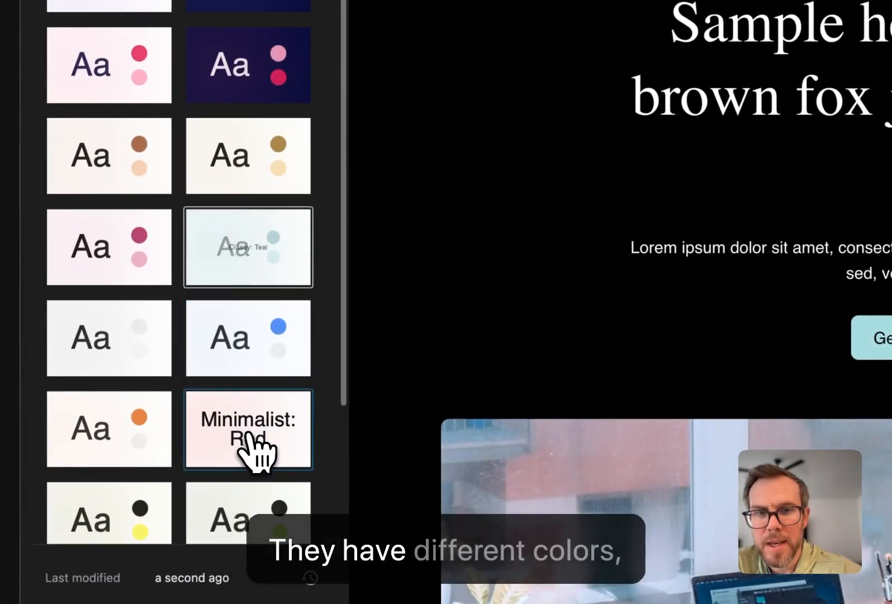
scroll(down, 3)
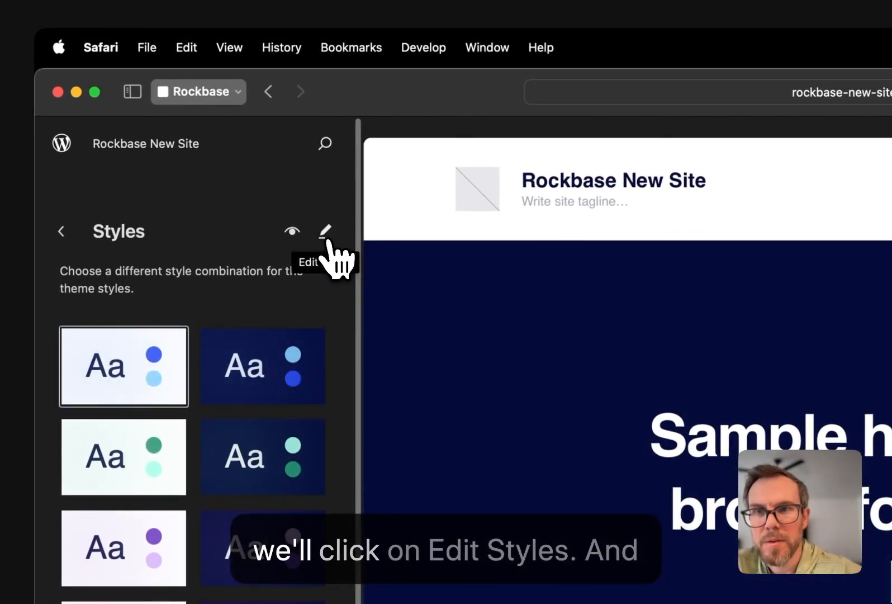
Begin editing global styles and reach the Colors > Palette panel
click(326, 231)
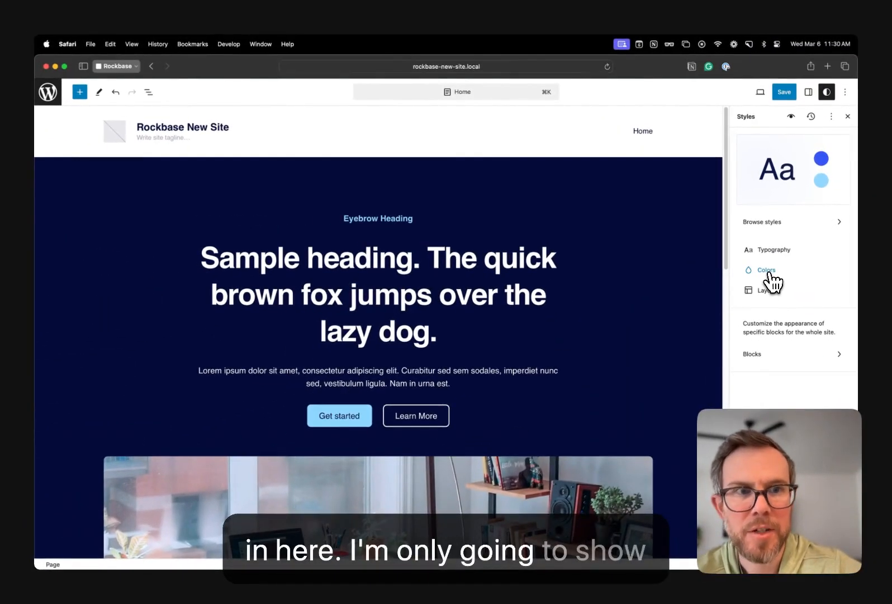
mouse_move(774, 296)
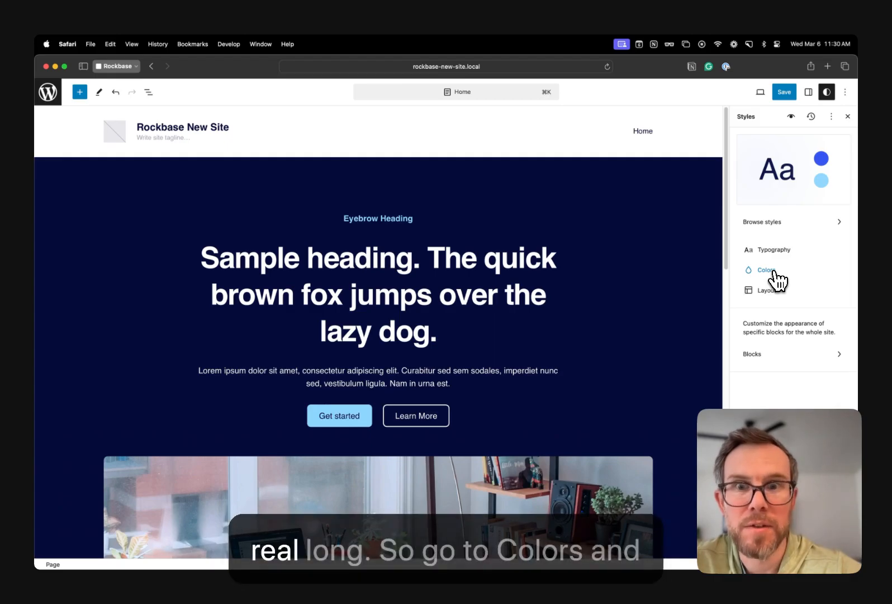
click(768, 269)
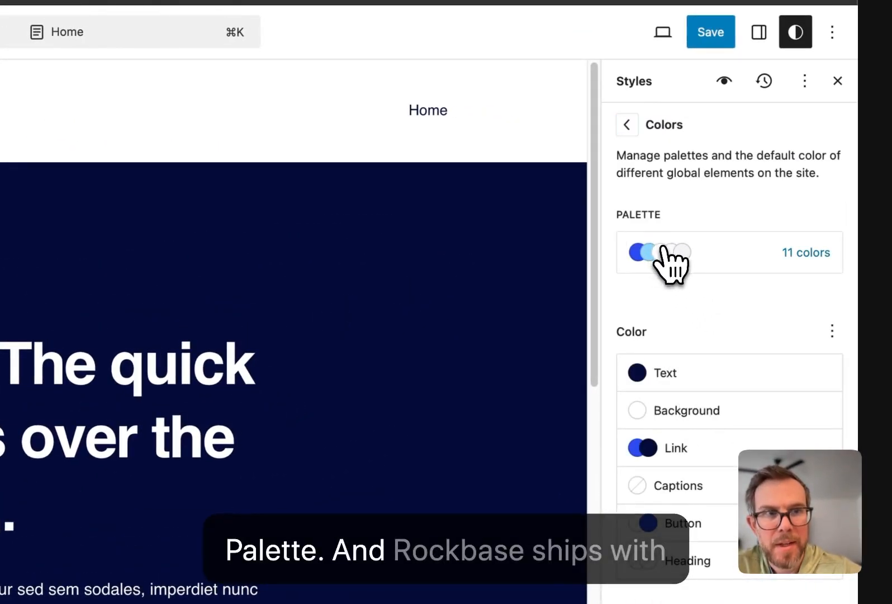
click(728, 251)
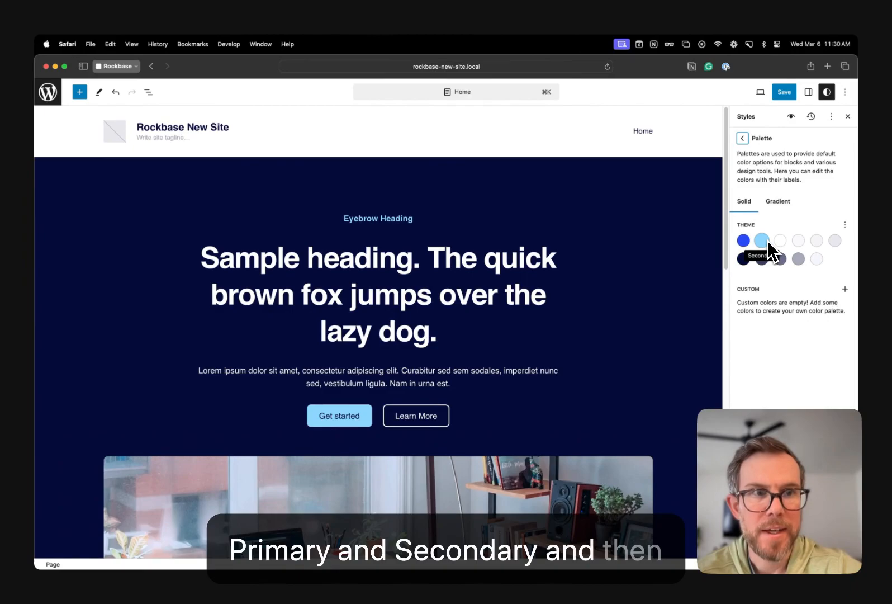
mouse_move(816, 258)
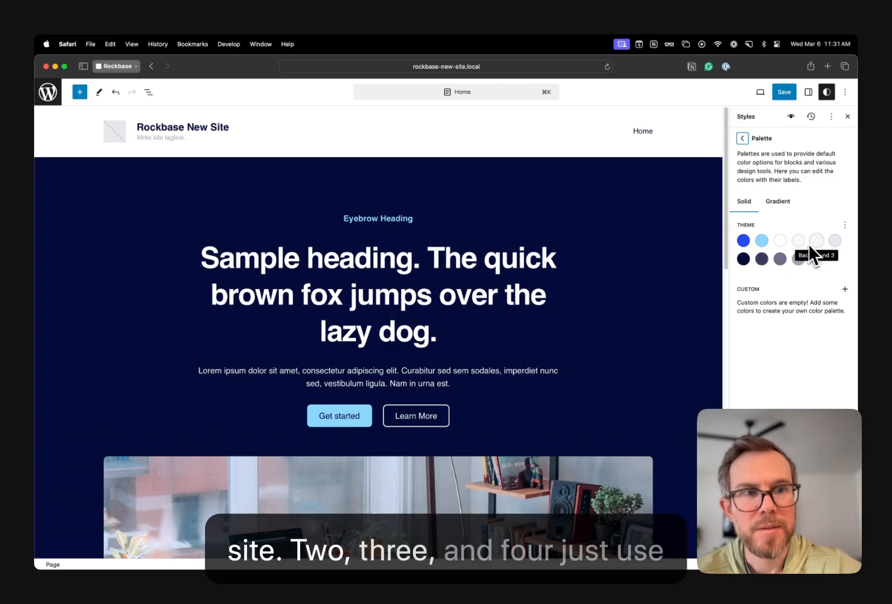
mouse_move(835, 241)
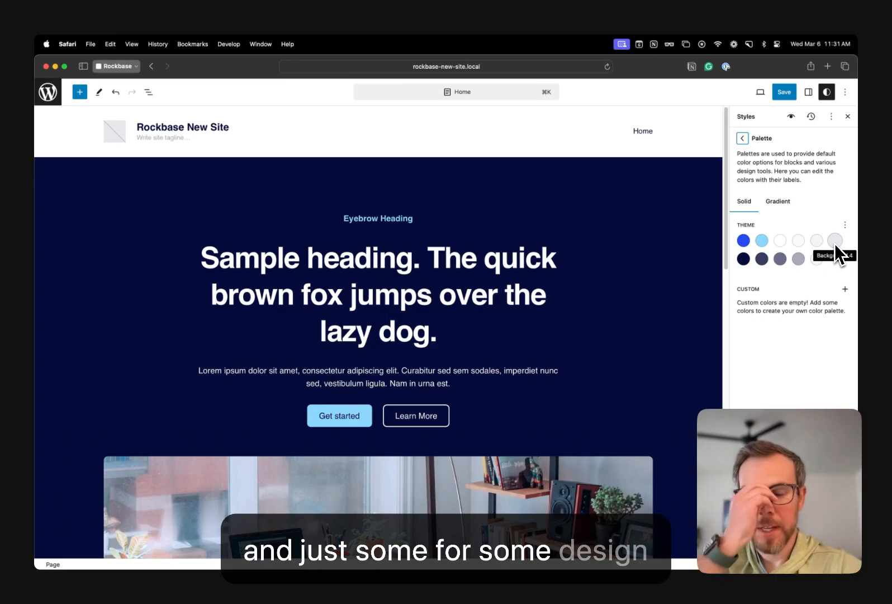
mouse_move(747, 278)
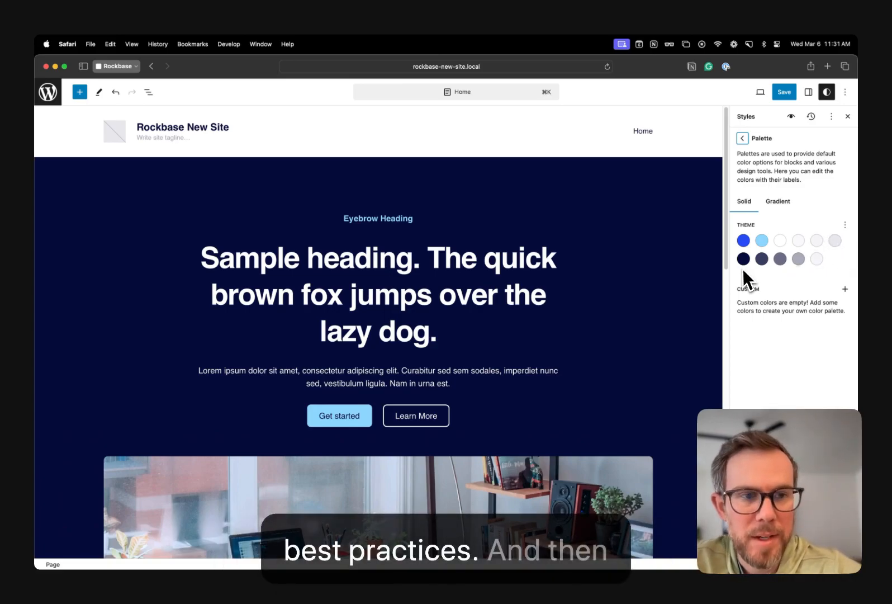
mouse_move(744, 259)
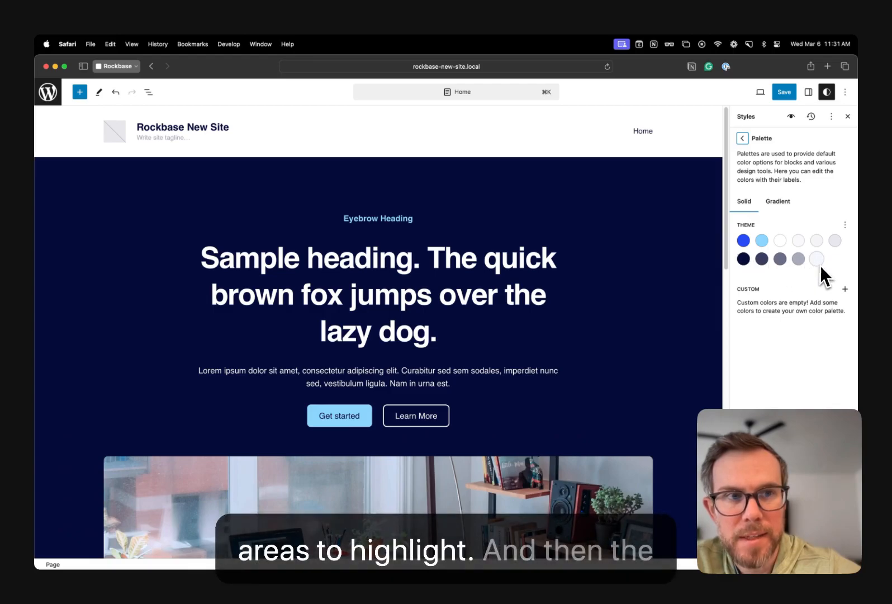
mouse_move(818, 259)
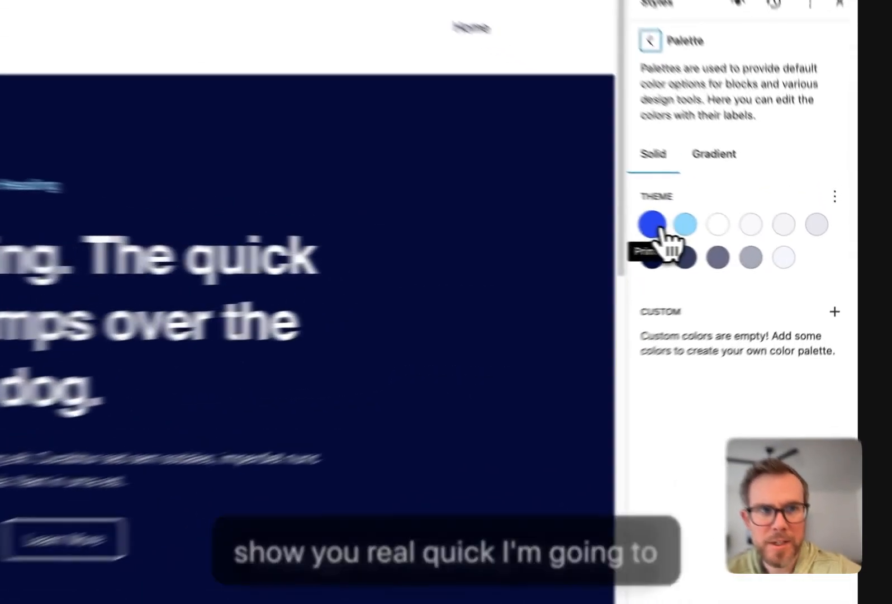
Replace the primary and secondary theme swatches with green hex values
click(653, 224)
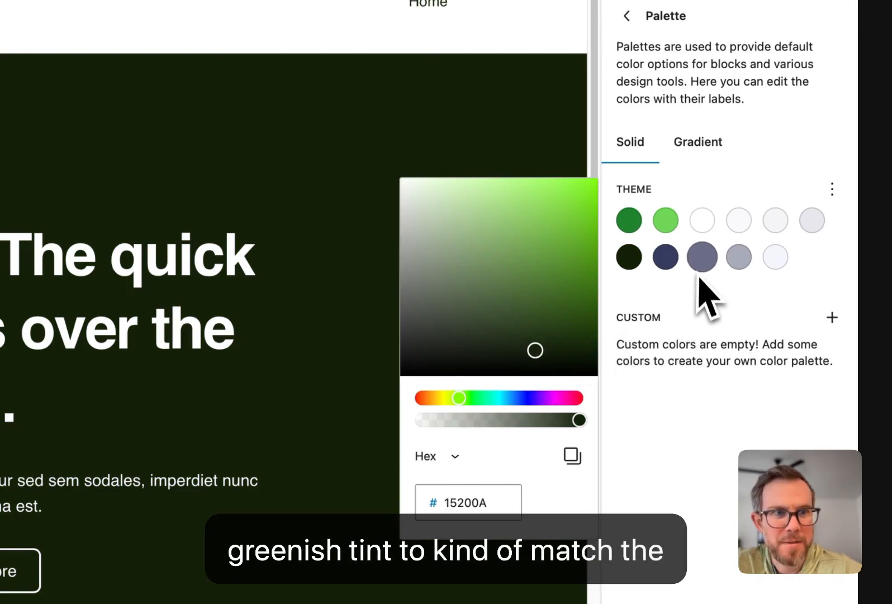
click(628, 220)
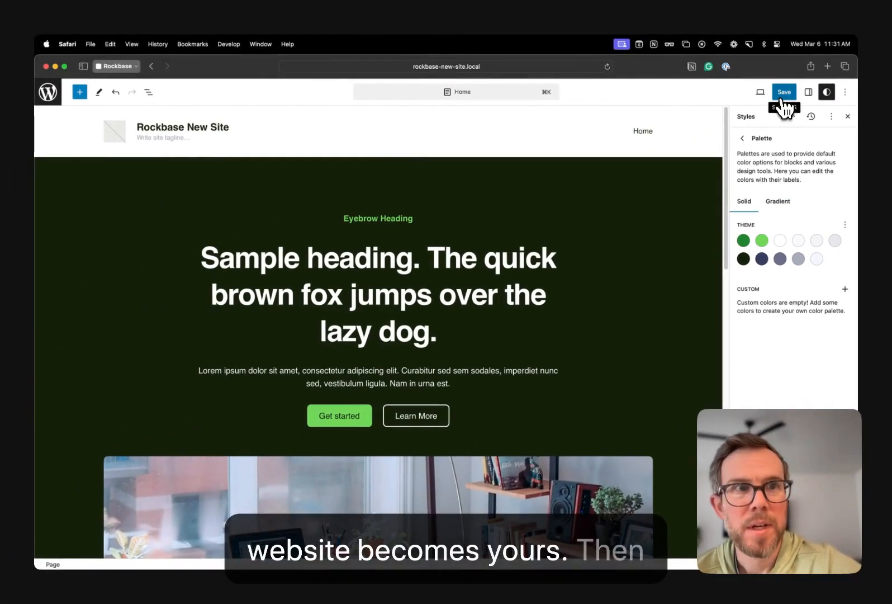
Save the green palette changes to the site's global styles
click(784, 92)
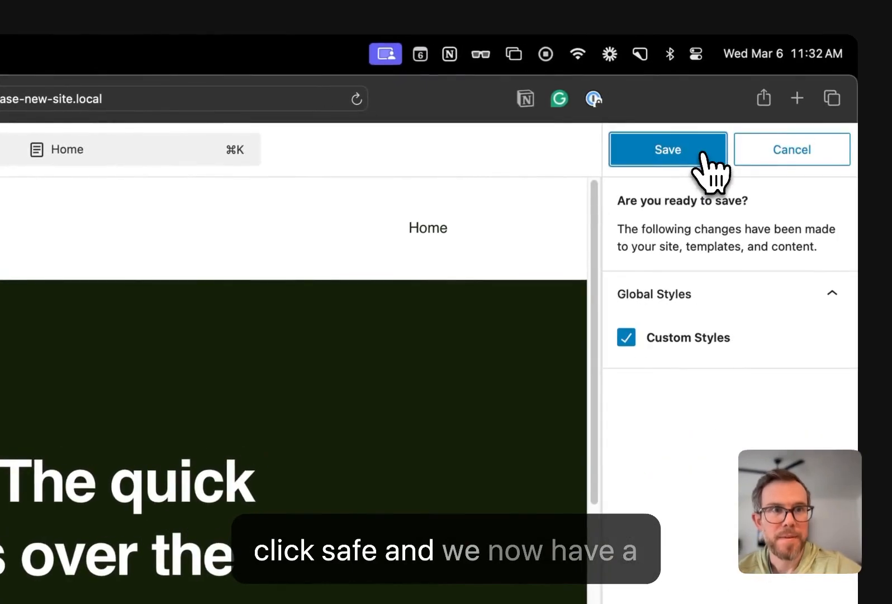
click(668, 148)
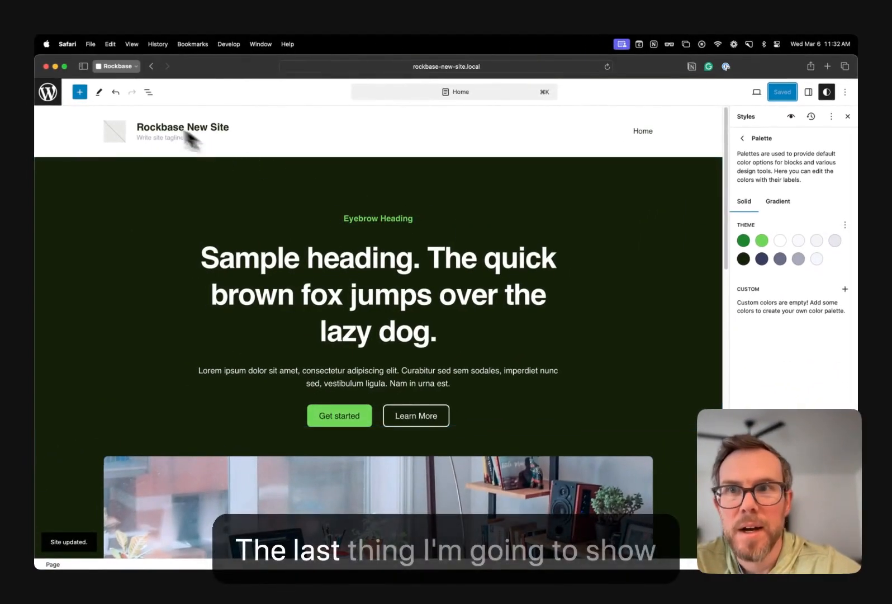
mouse_move(48, 91)
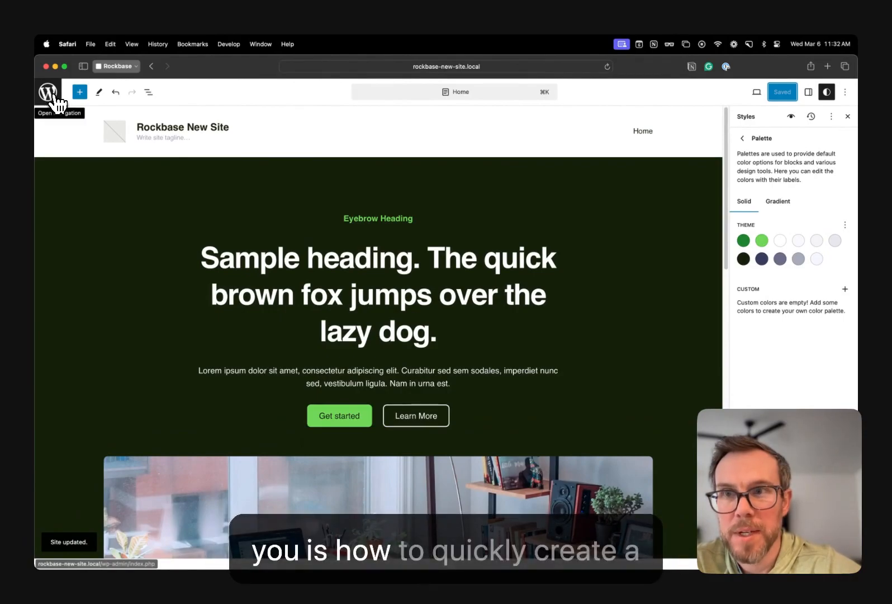
Return to the dashboard, open the Home page in the block editor and show its List View outline
click(742, 137)
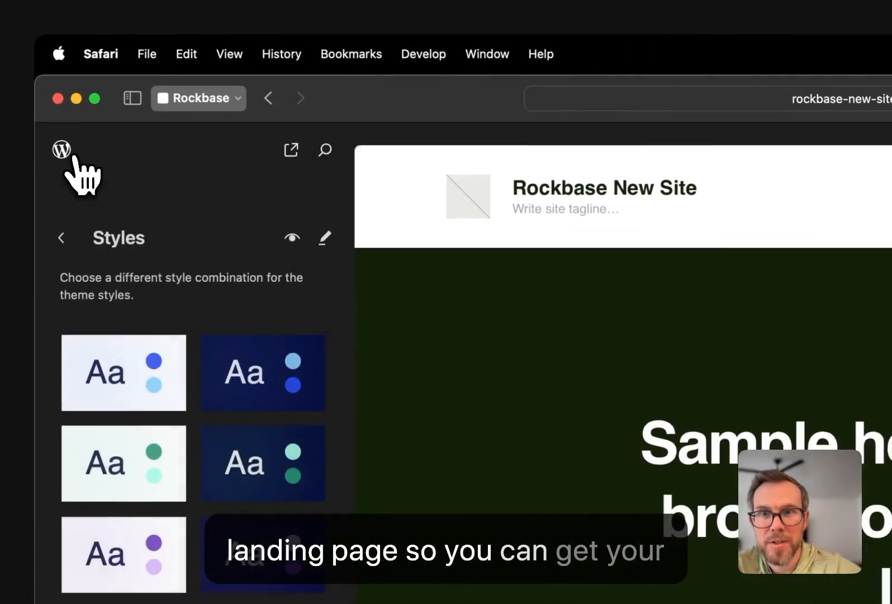
click(61, 149)
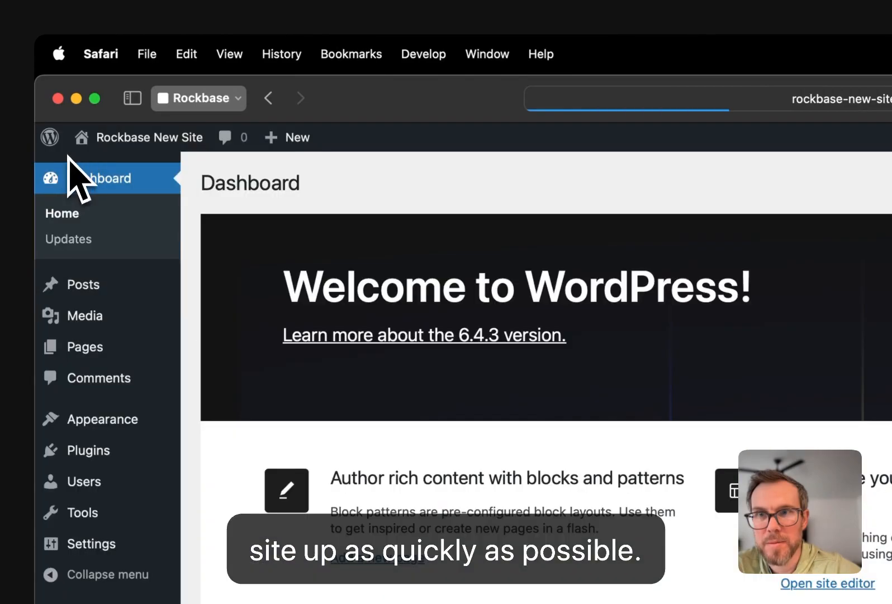
click(84, 347)
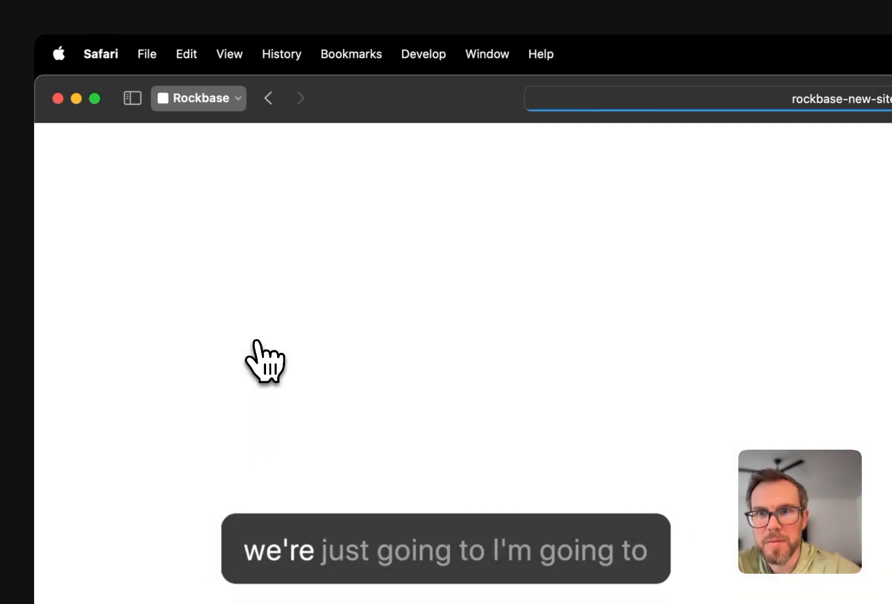
click(262, 150)
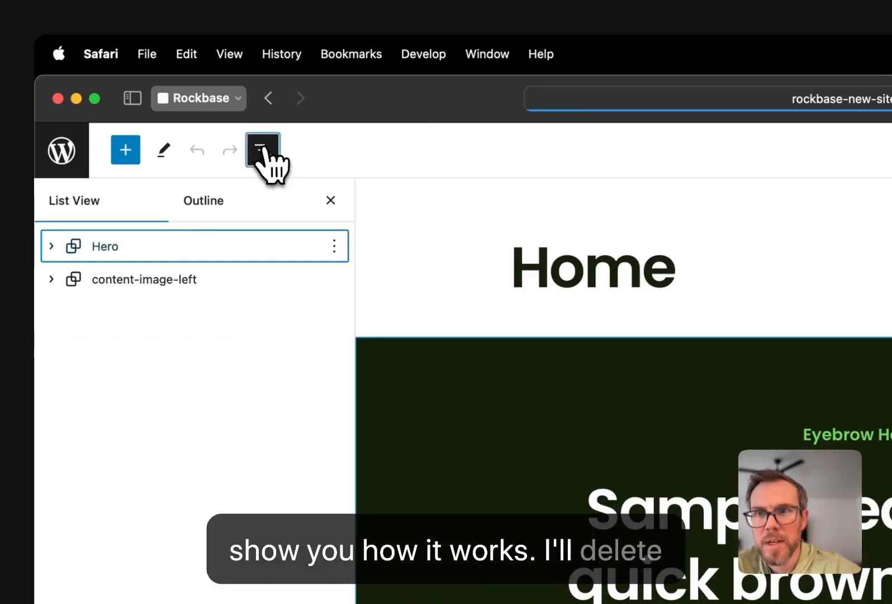
click(105, 246)
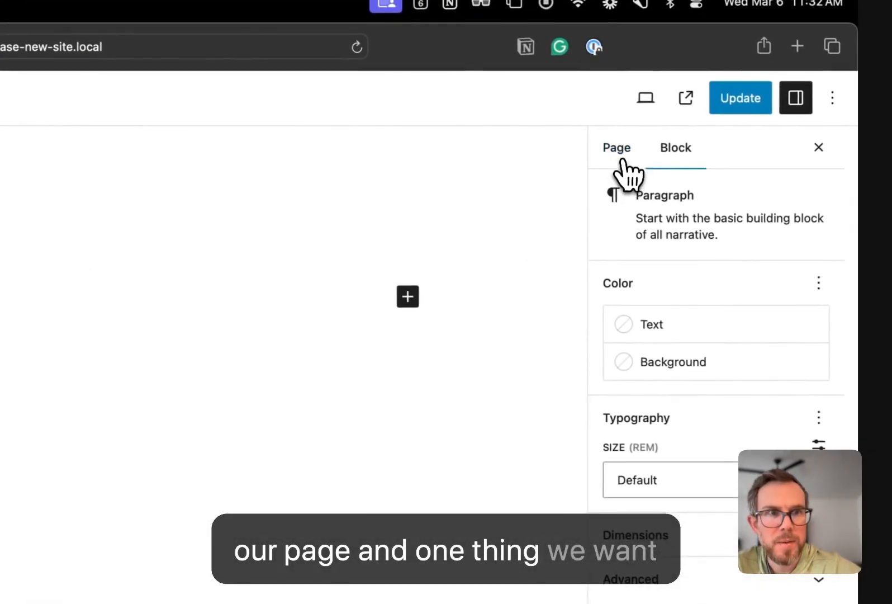
In the Page settings, set the Home page's template to No Title
click(616, 147)
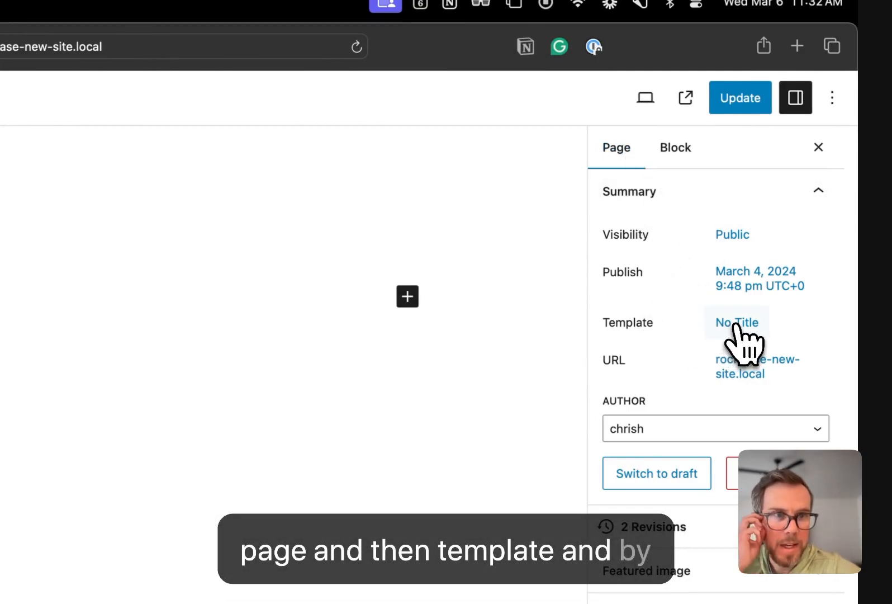
click(736, 322)
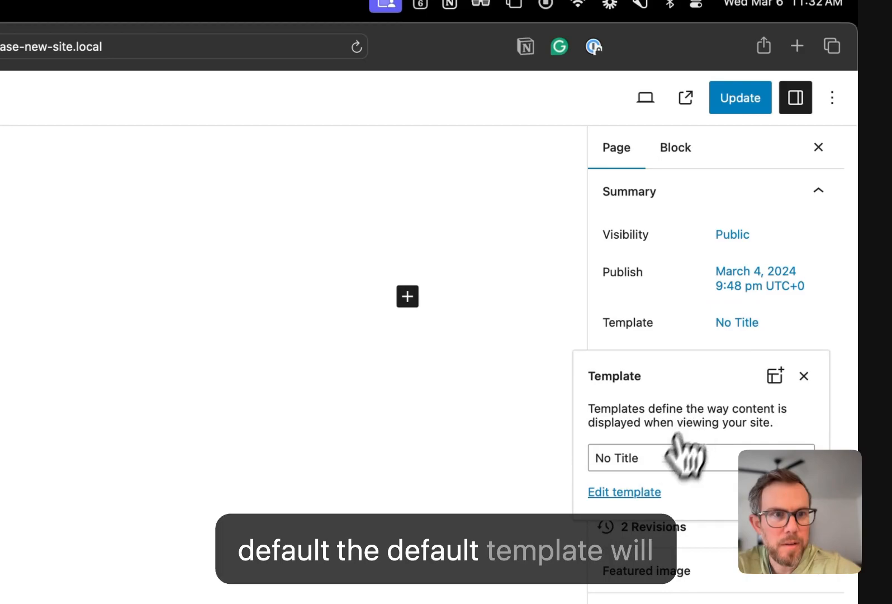
click(642, 457)
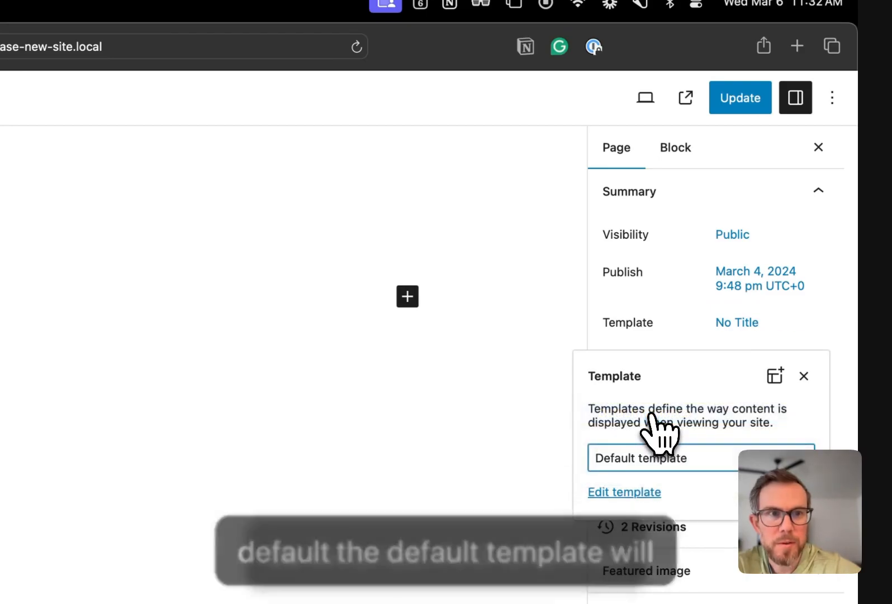
mouse_move(378, 333)
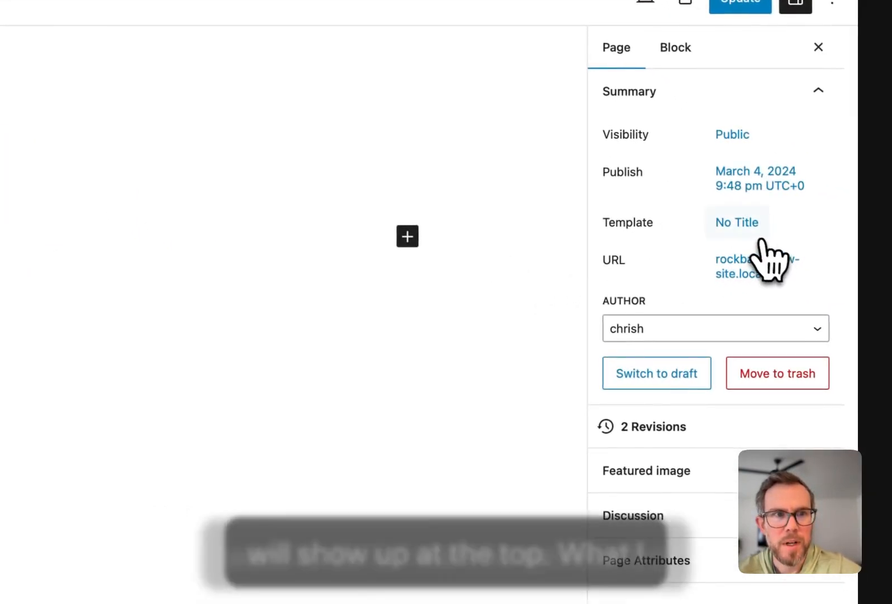
click(736, 221)
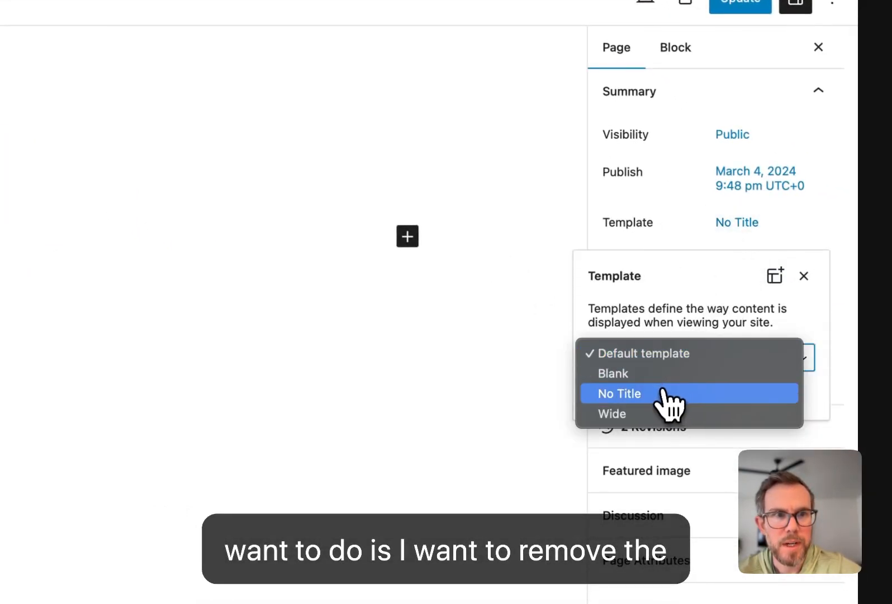
click(618, 393)
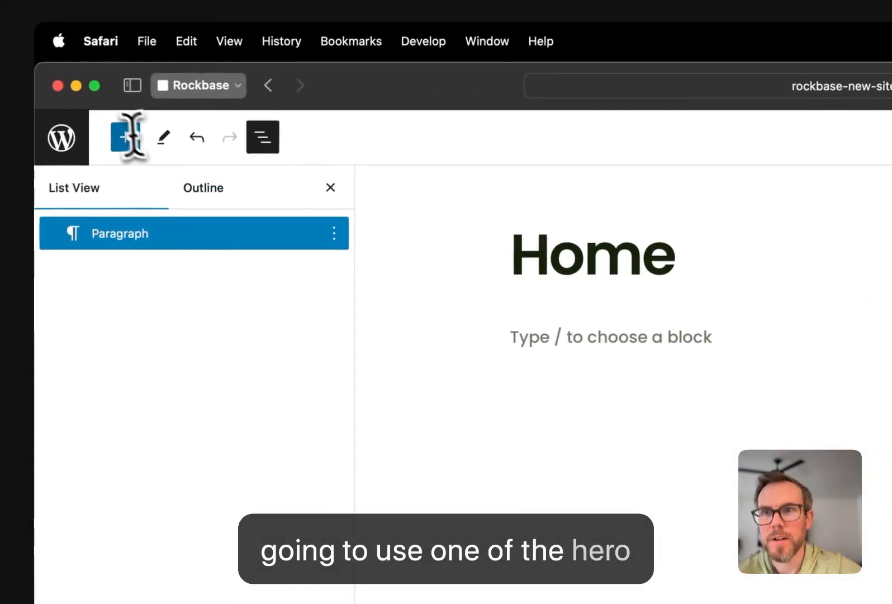
Insert the first Hero pattern from the Patterns inserter onto the Home page
click(124, 137)
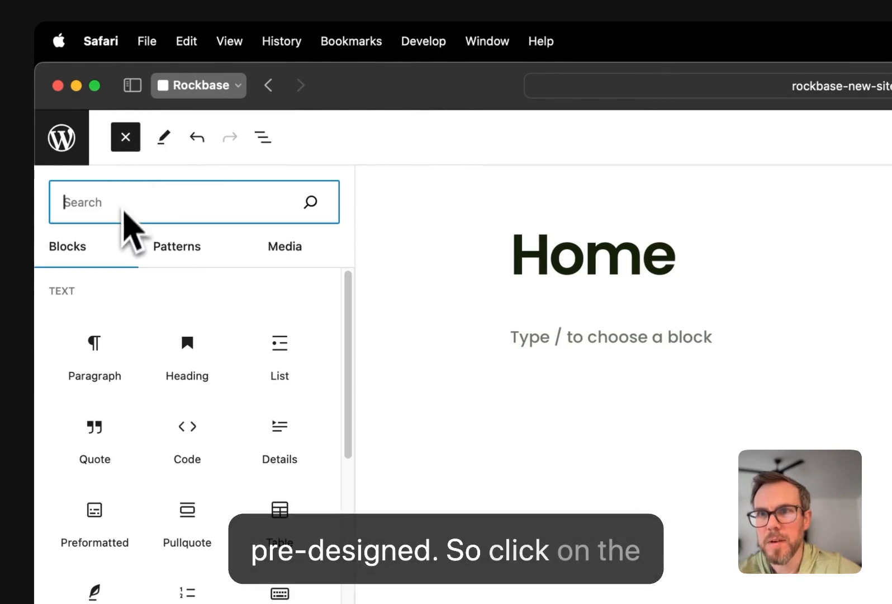
click(177, 246)
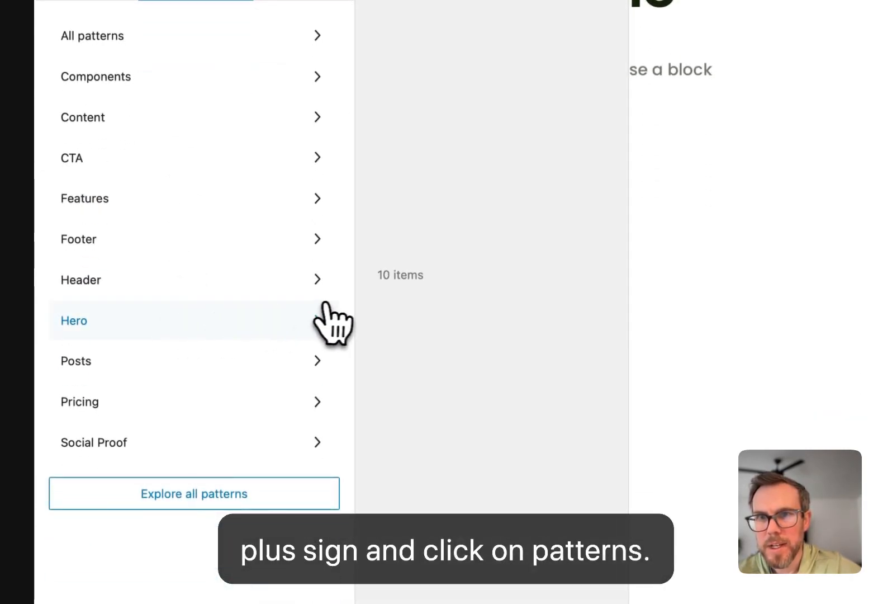
click(72, 319)
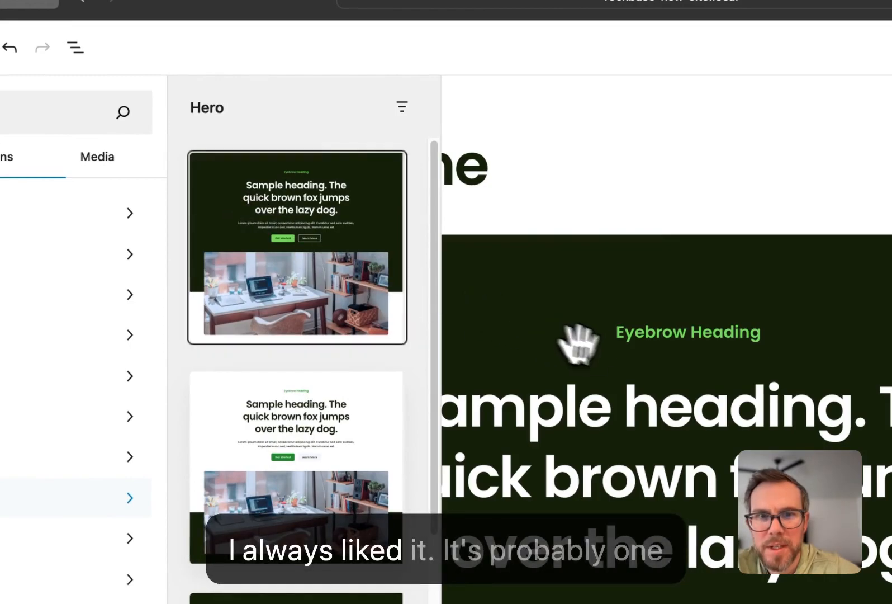
scroll(down, 3)
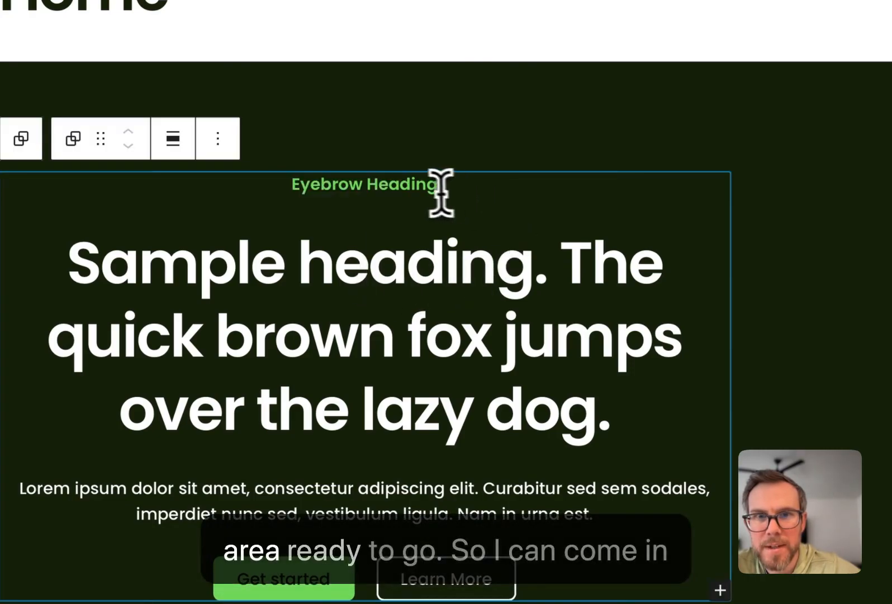
click(365, 184)
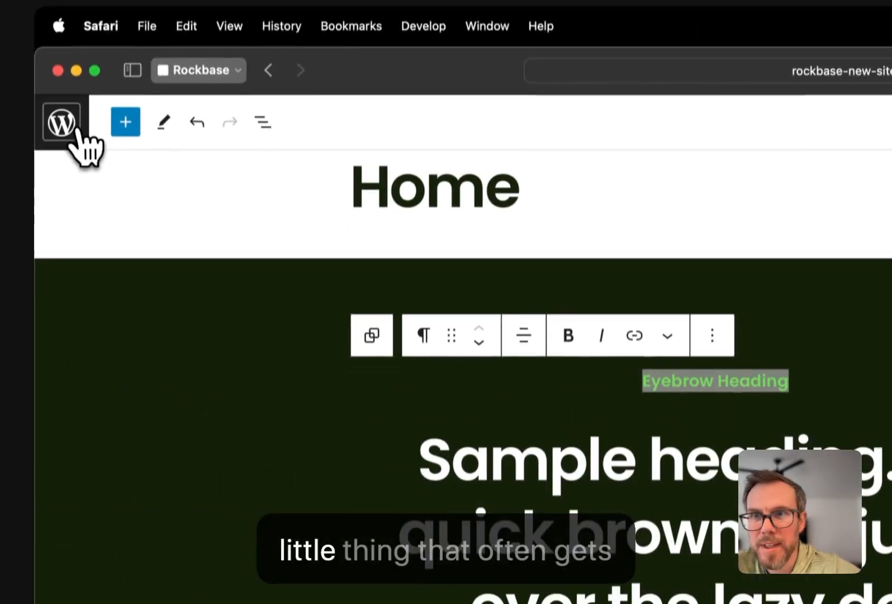
In Settings > Reading, set the homepage to a static page showing Home
click(60, 122)
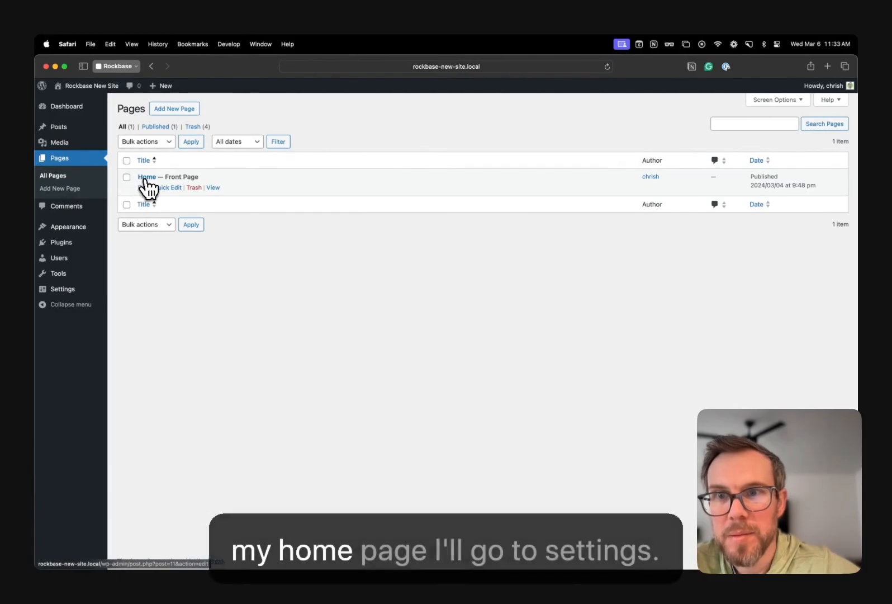
mouse_move(211, 187)
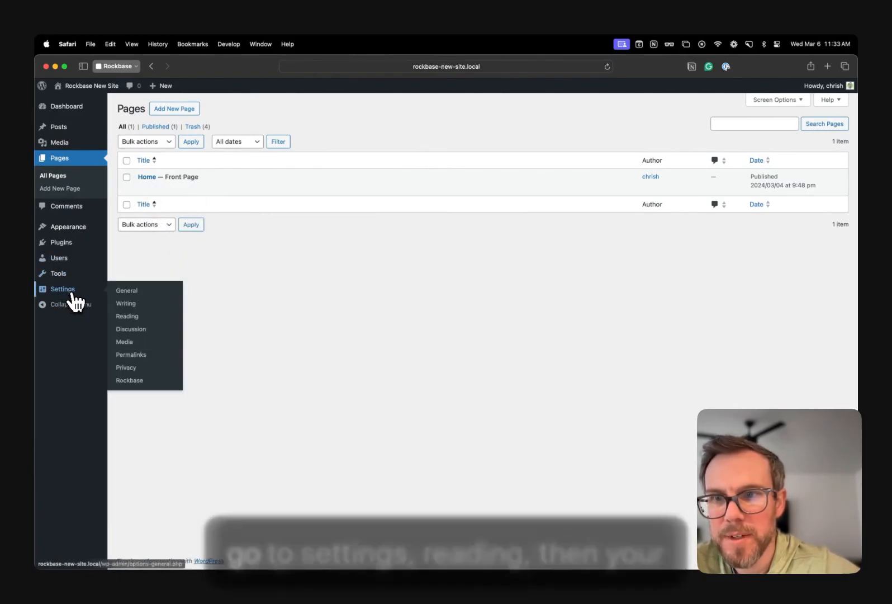
click(127, 316)
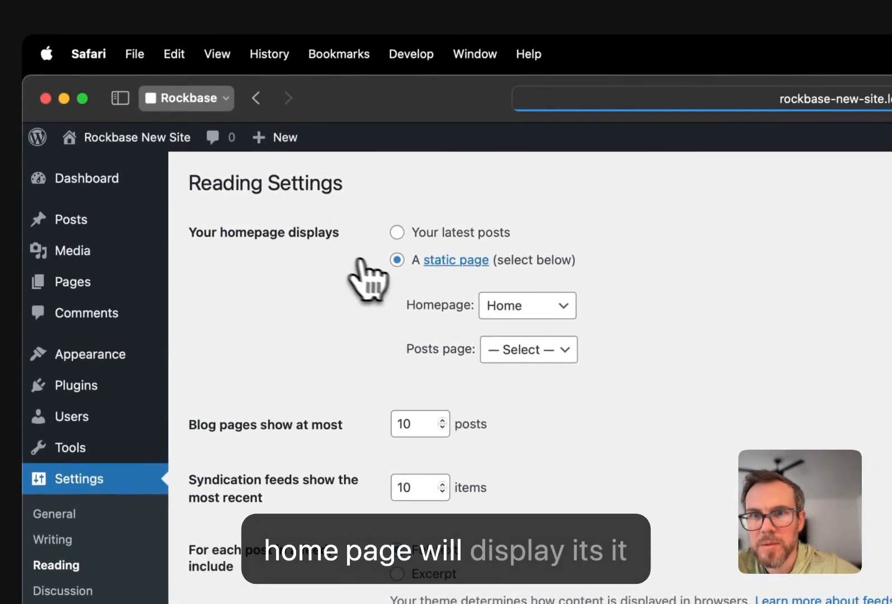
click(397, 233)
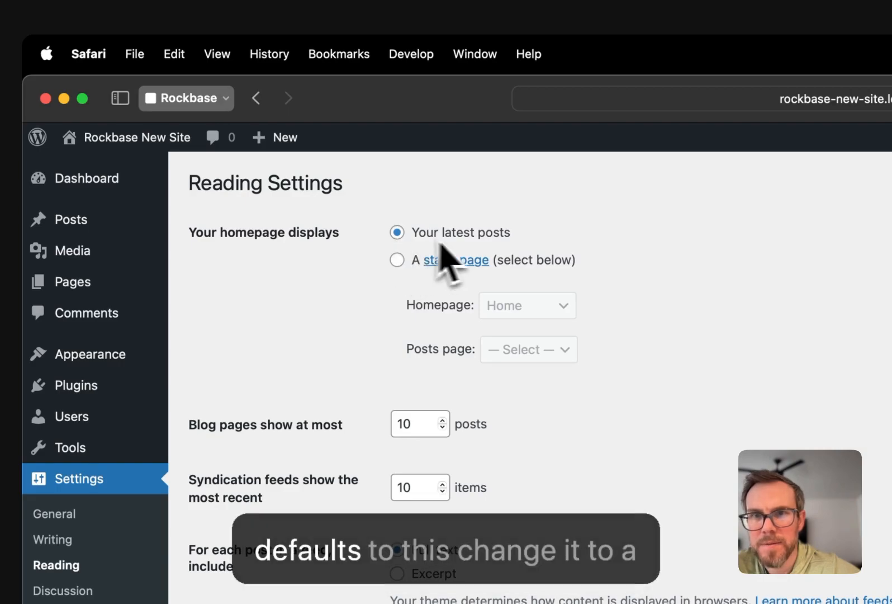
click(397, 261)
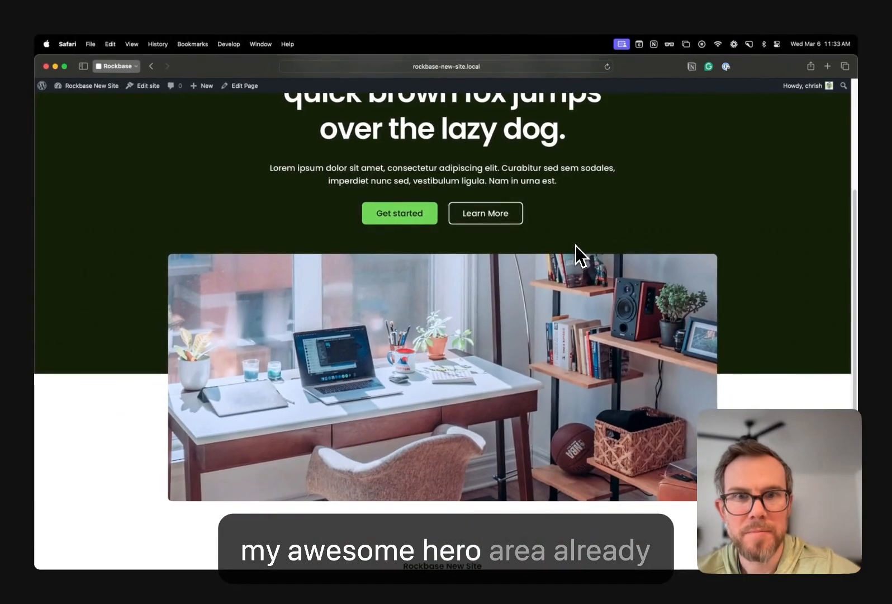
Scroll the live homepage to view the header and green Hero section
scroll(up, 3)
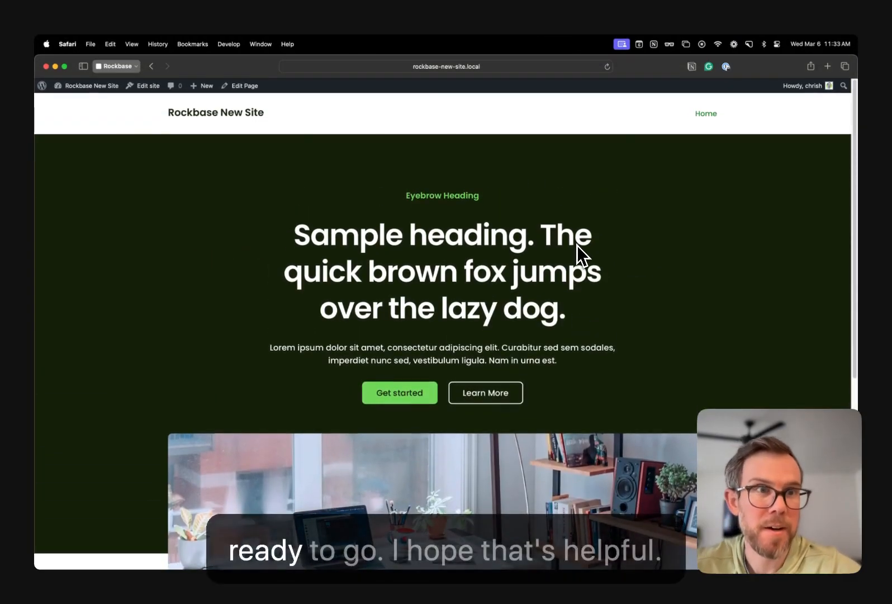